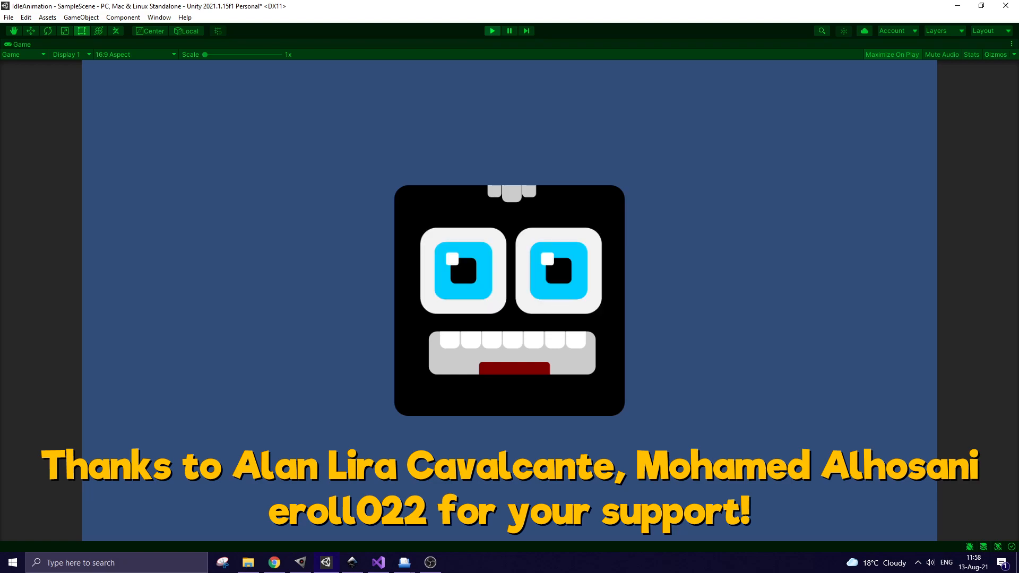
- Set Character.png's Sprite Mode to Multiple in its import settings
{"action": "left_click", "coordinate": [492, 31]}
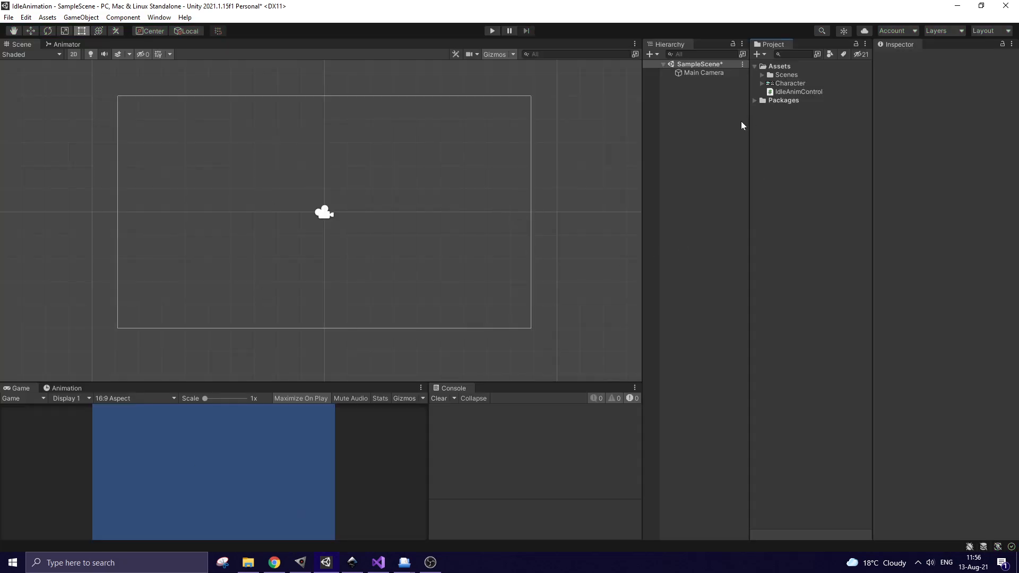
{"action": "left_click", "coordinate": [790, 83]}
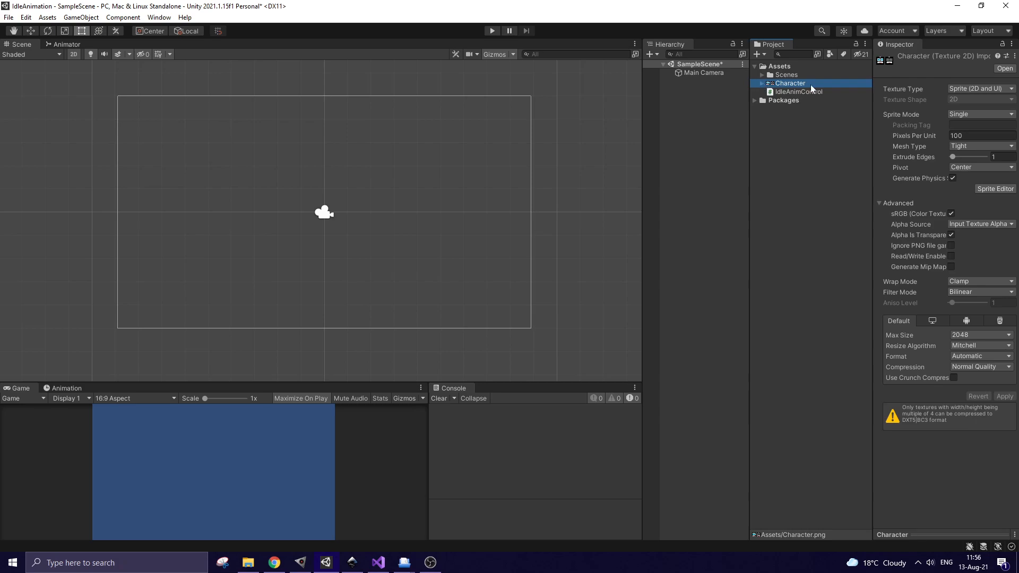
{"action": "left_click", "coordinate": [981, 114]}
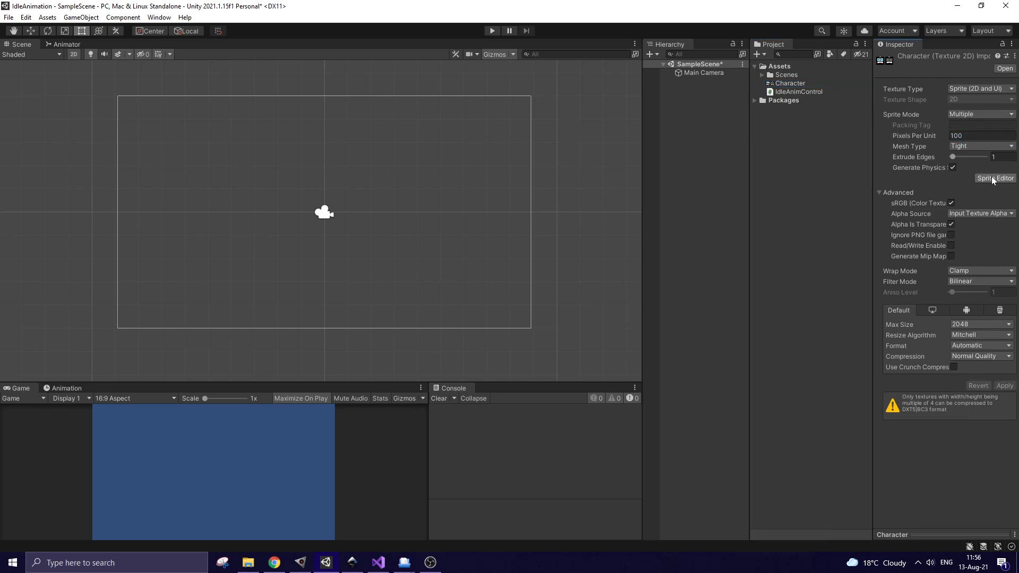
- Slice the character sheet into Character_0 and Character_1 using the Sprite Editor's Slice
{"action": "left_click", "coordinate": [995, 178]}
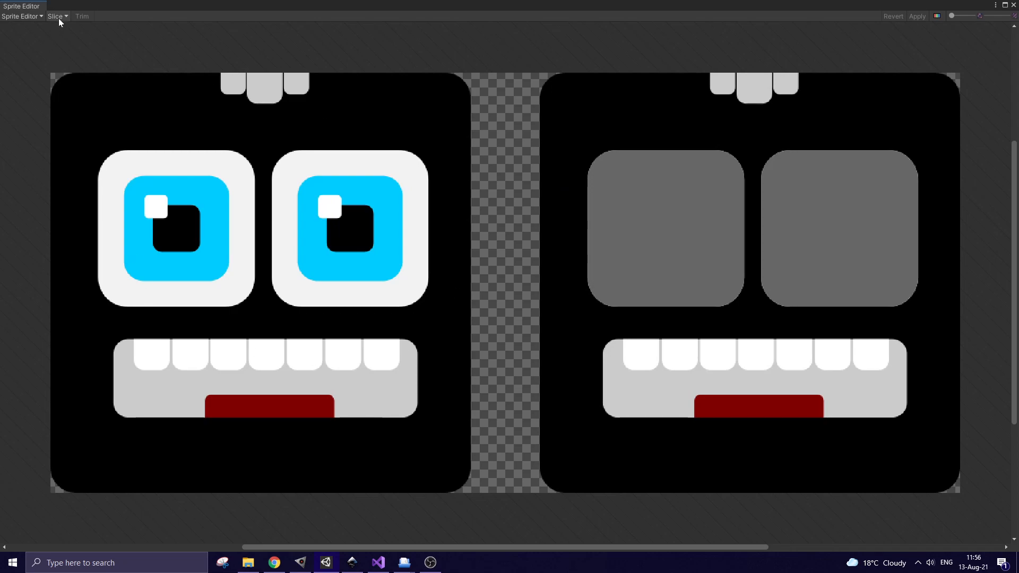
{"action": "left_click", "coordinate": [55, 16]}
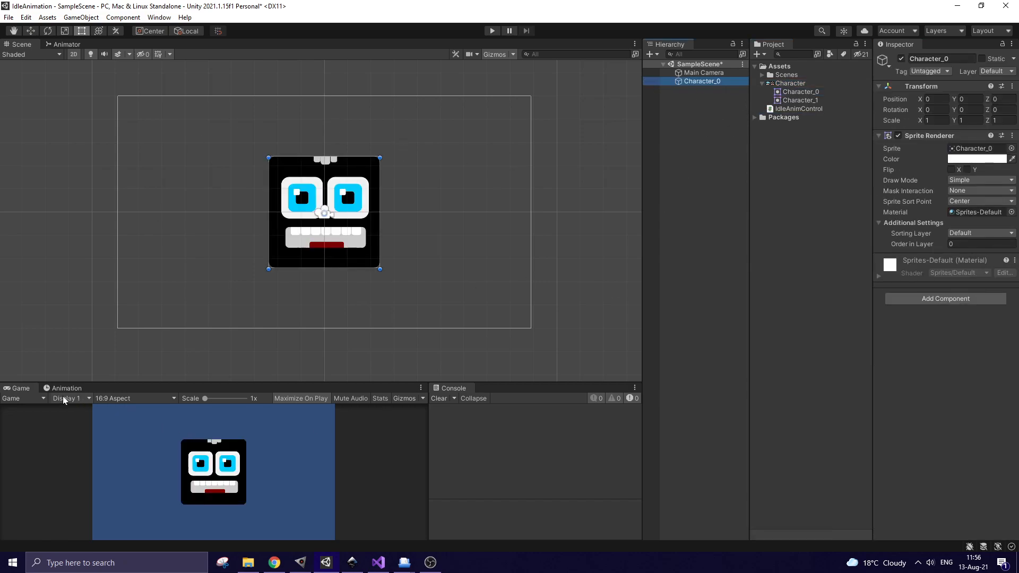
- Create an animator with an IdleAnimation clip keyed on the open-eyed Character_0 sprite
{"action": "left_click", "coordinate": [66, 389]}
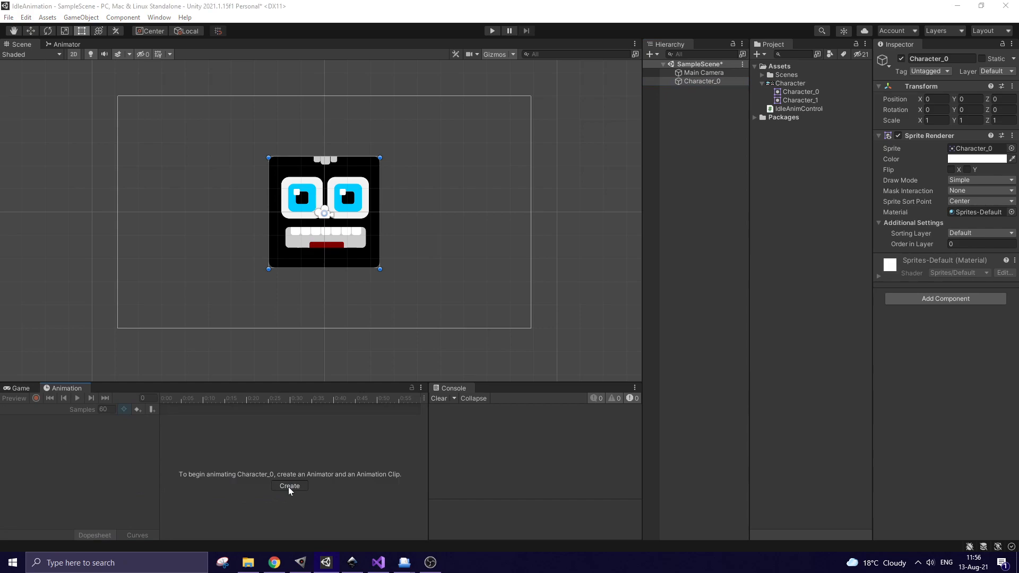
{"action": "left_click", "coordinate": [288, 486]}
{"action": "type", "text": "IdleAnimation"}
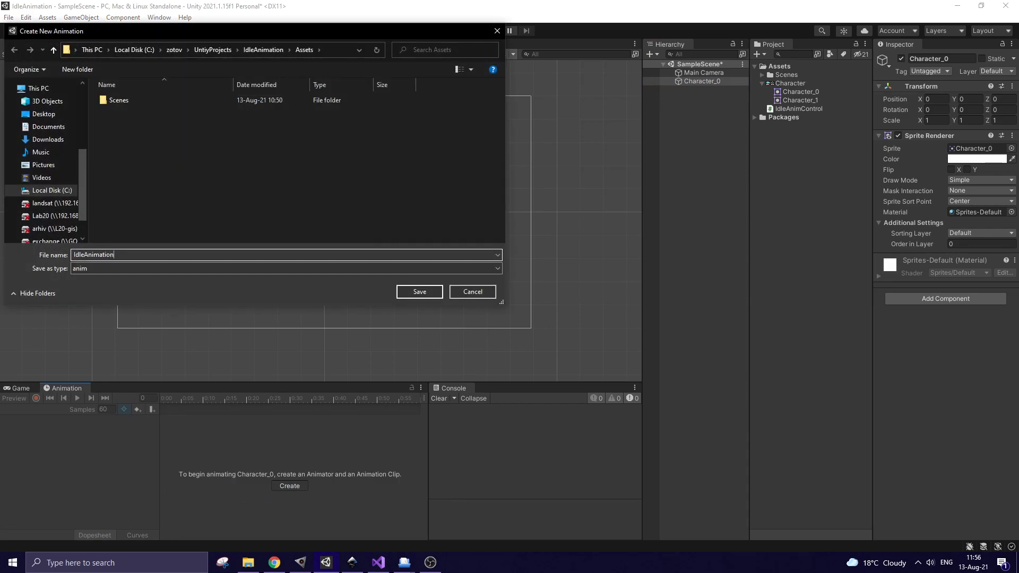
{"action": "left_click", "coordinate": [418, 291]}
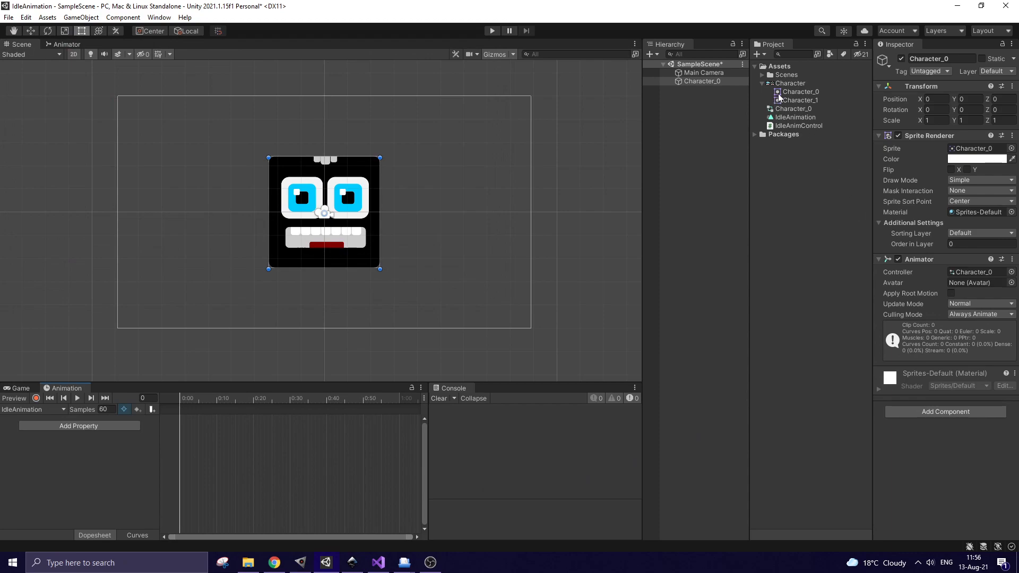
{"action": "left_click", "coordinate": [77, 426]}
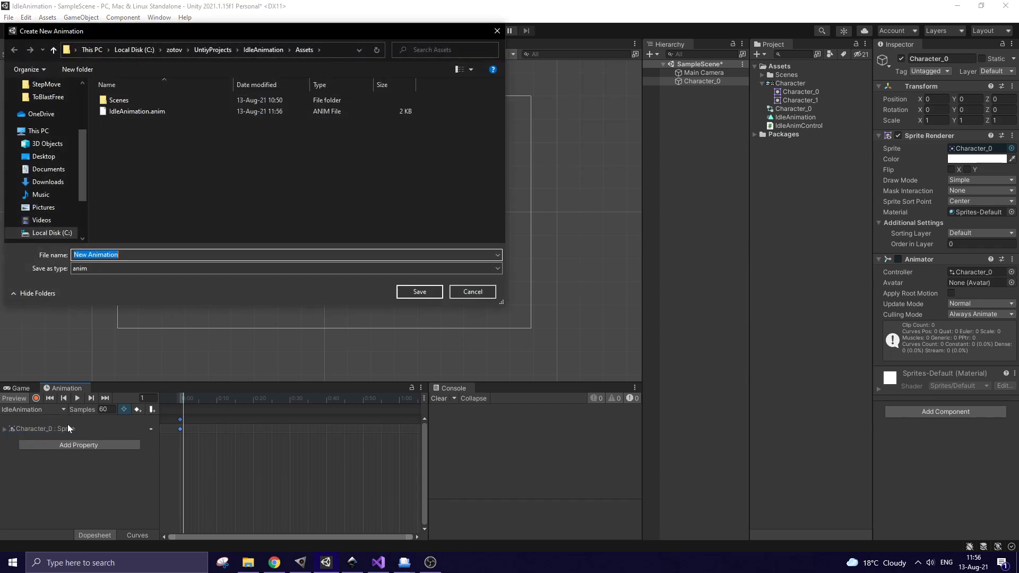
- Save a BlinkAnim clip switching closed-eye and open-eyed sprites at 10 samples and preview it
{"action": "type", "text": "BlinkAnim"}
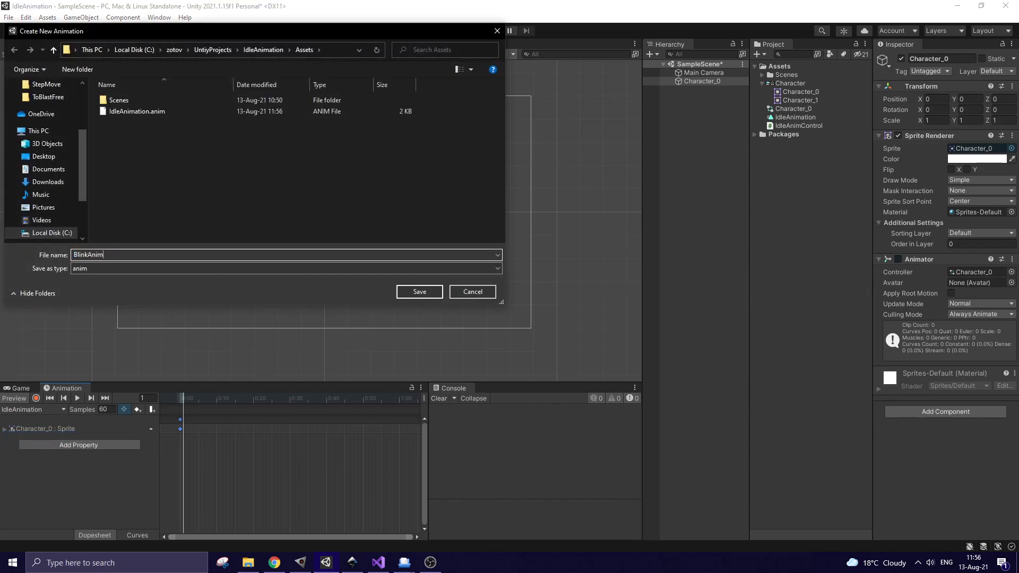
{"action": "left_click", "coordinate": [420, 291]}
{"action": "type", "text": "10"}
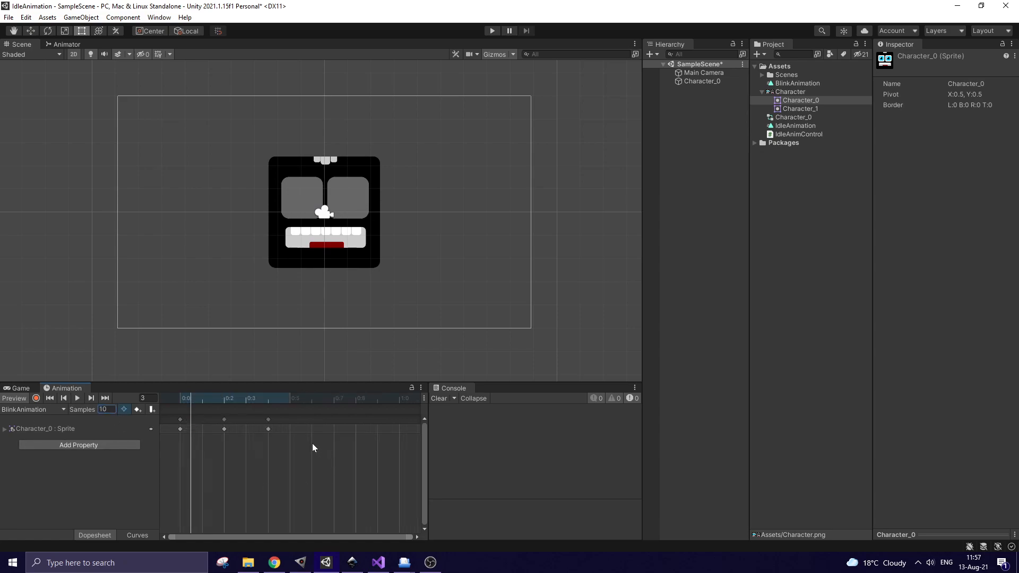
{"action": "left_click", "coordinate": [63, 398]}
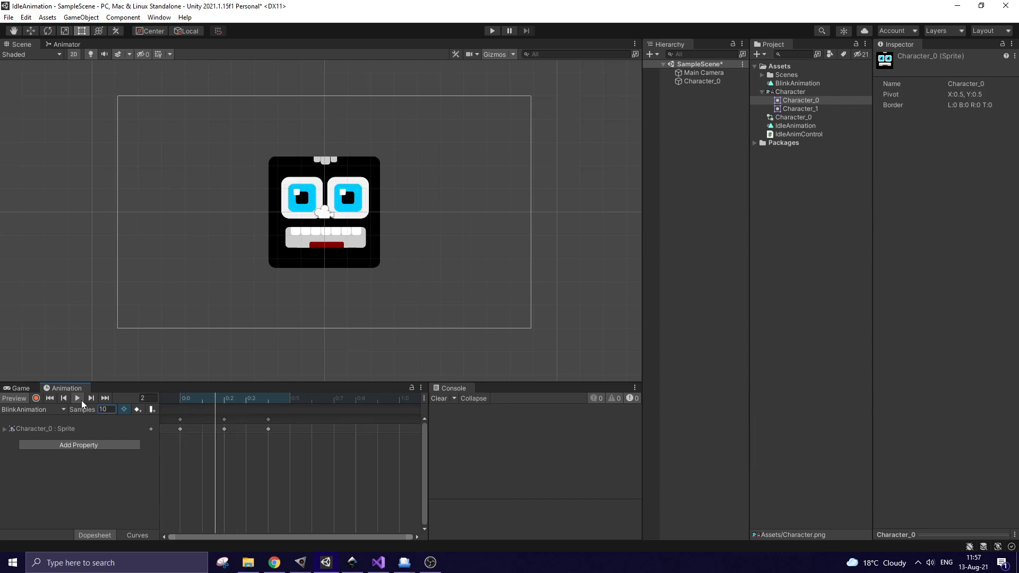
{"action": "mouse_move", "coordinate": [76, 398]}
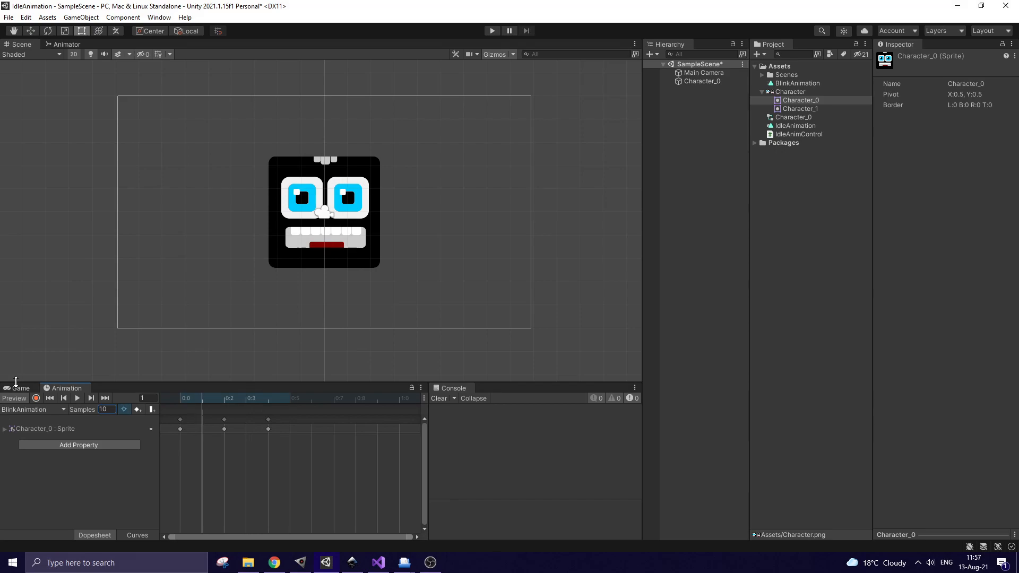
{"action": "left_click", "coordinate": [798, 134]}
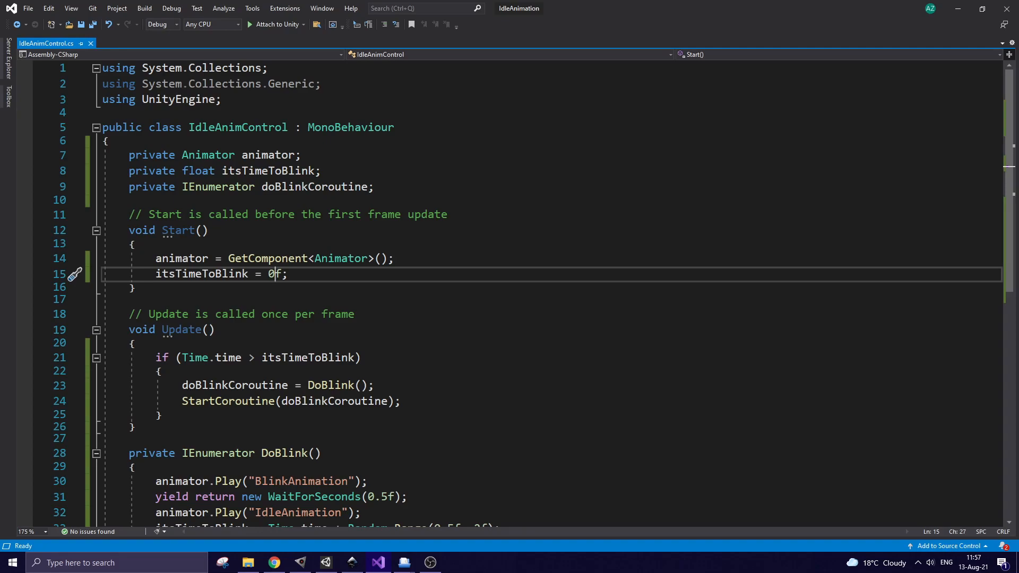
- Finish the random 0.5–2 s blink coroutine in IdleAnimControl.cs and run the scene
{"action": "scroll", "scroll_direction": "down", "scroll_amount": 3}
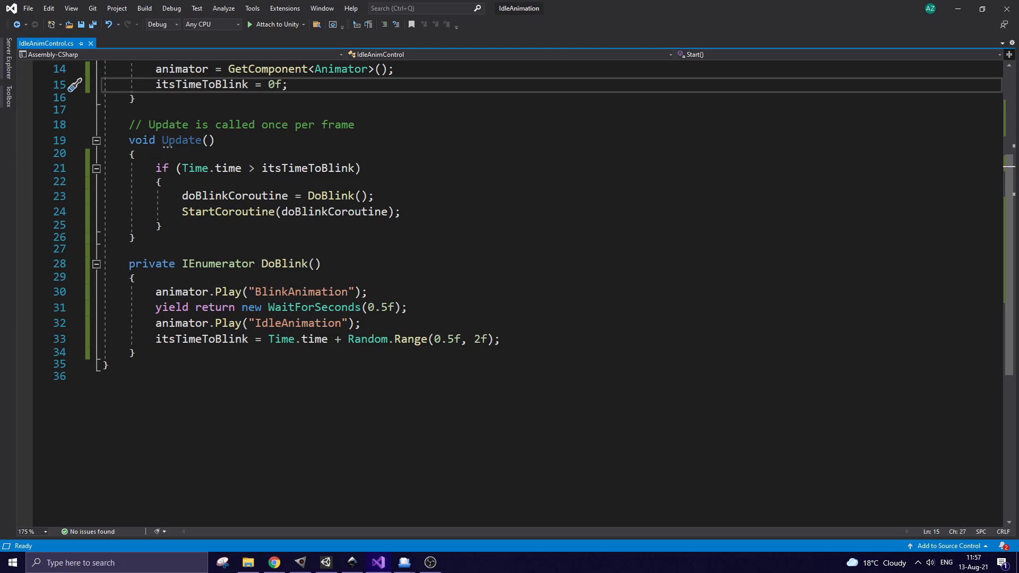
{"action": "left_click", "coordinate": [300, 563]}
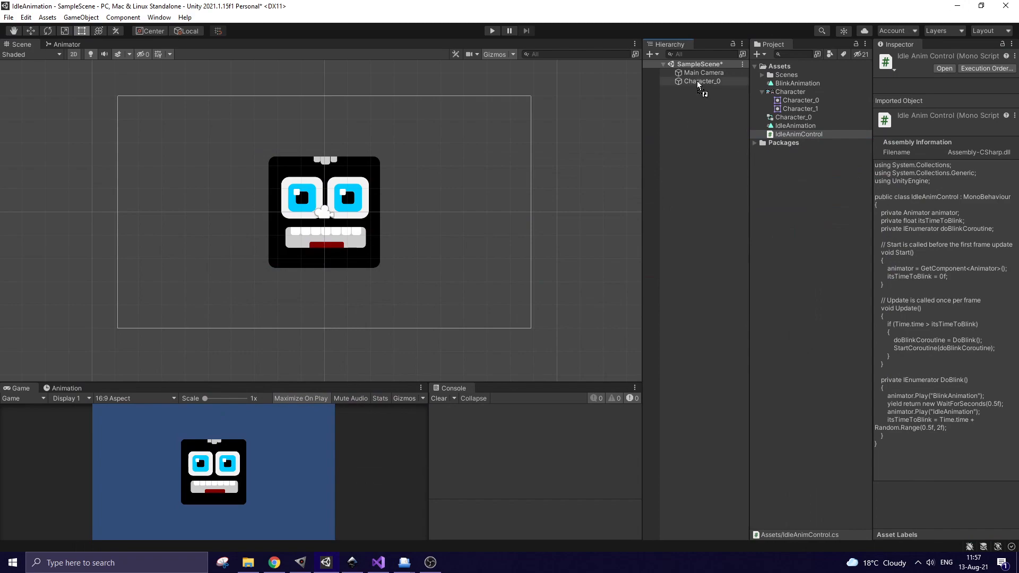
{"action": "left_click", "coordinate": [492, 31]}
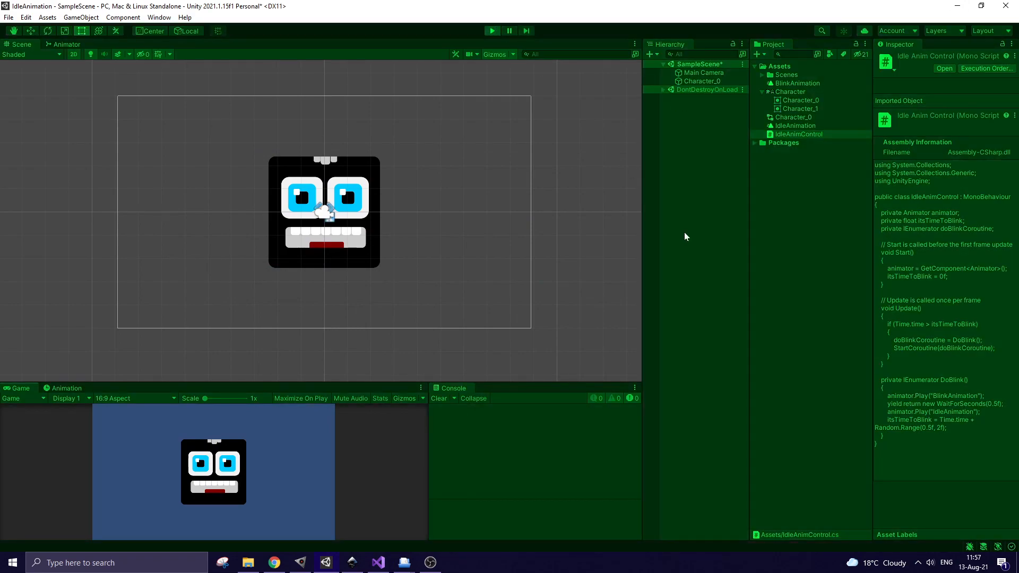